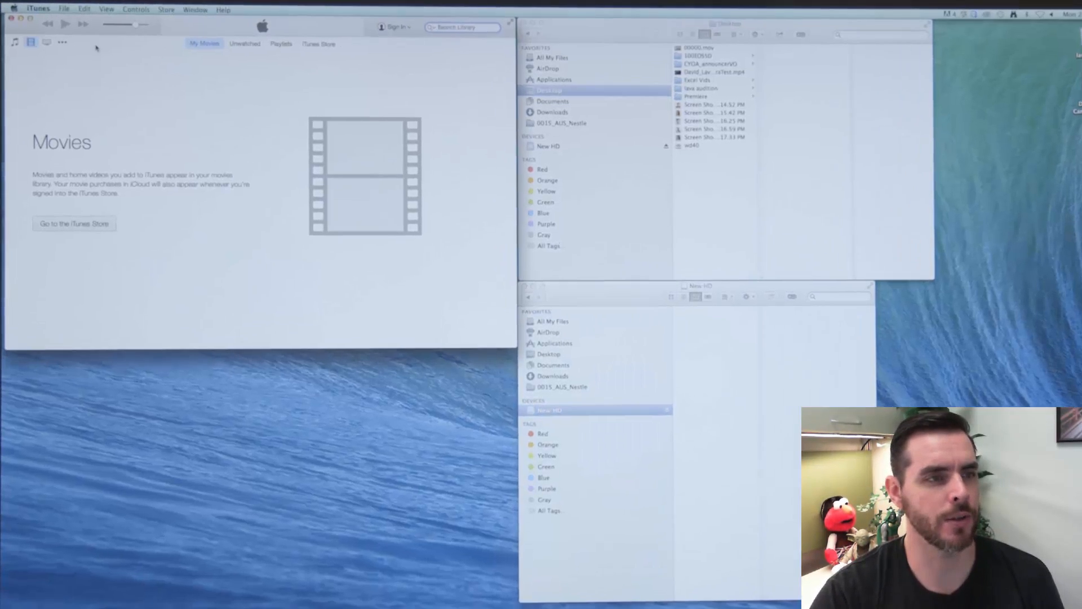
Step: Choose Deauthorize This Computer from the iTunes Store menu and answer its prompt
click(274, 15)
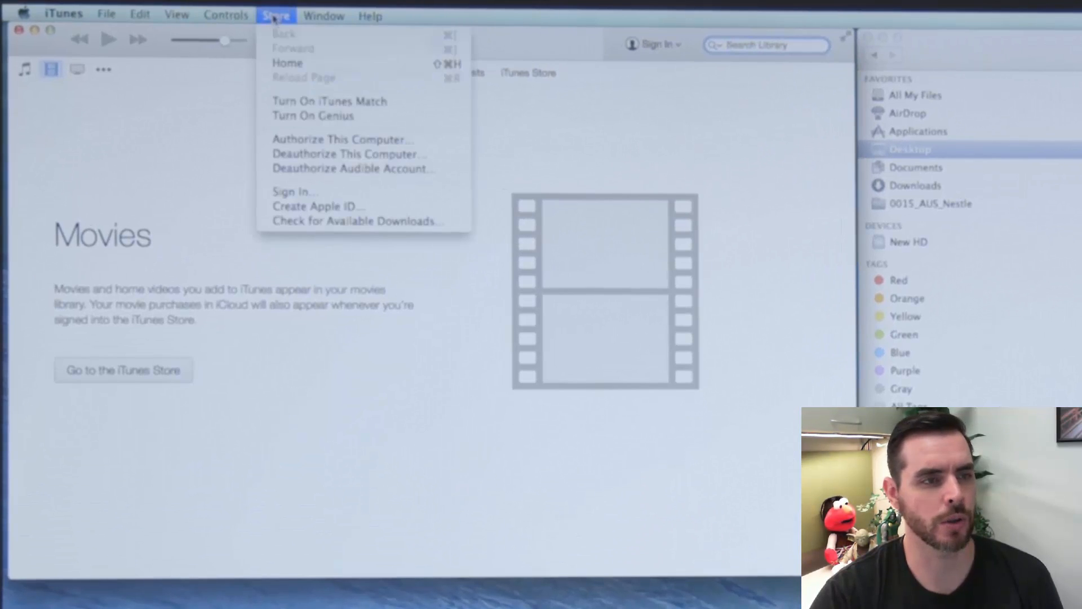
mouse_move(347, 154)
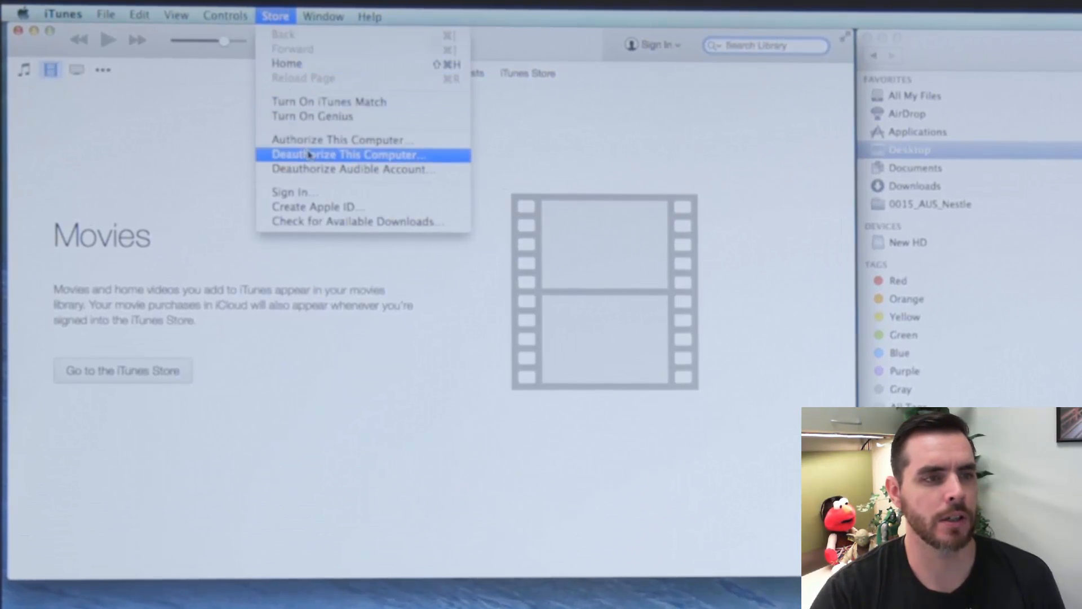
click(346, 154)
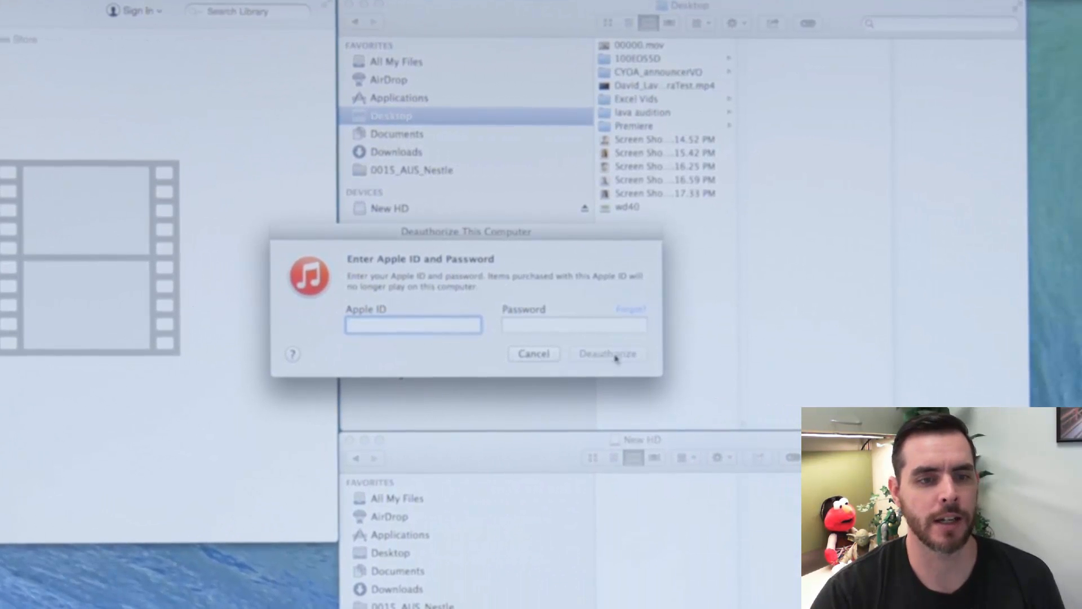
click(533, 353)
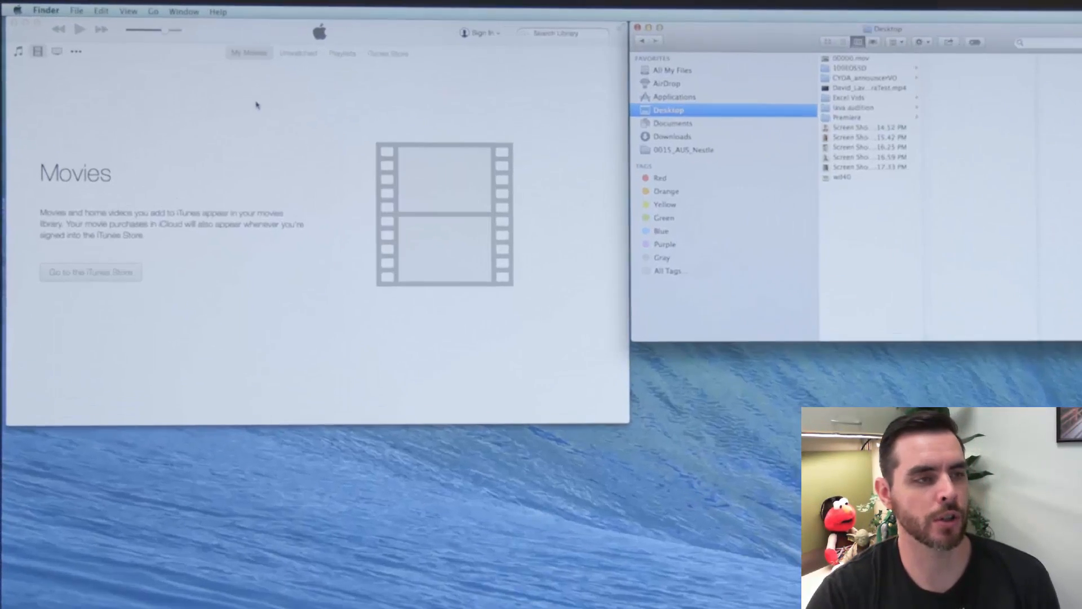
Step: Restart the Mac from the Apple menu, confirming in the dialog
click(18, 11)
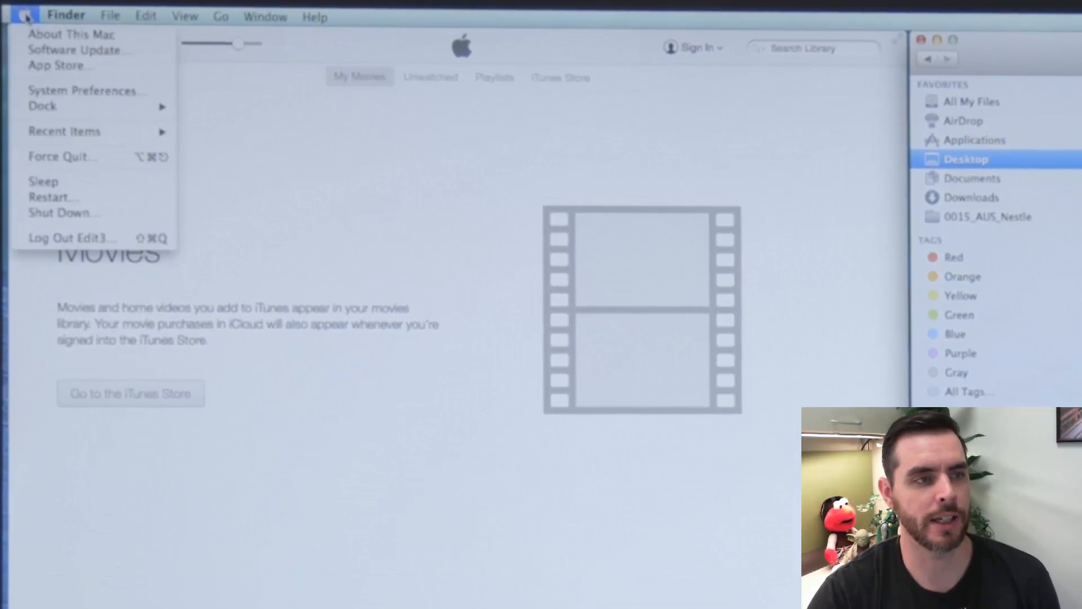
mouse_move(83, 90)
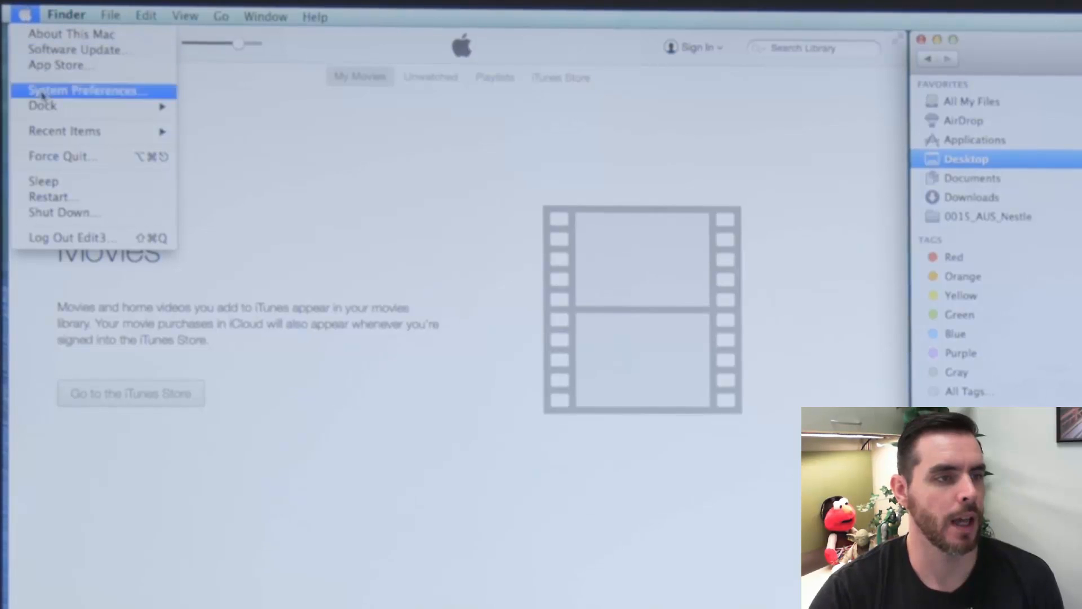
mouse_move(52, 196)
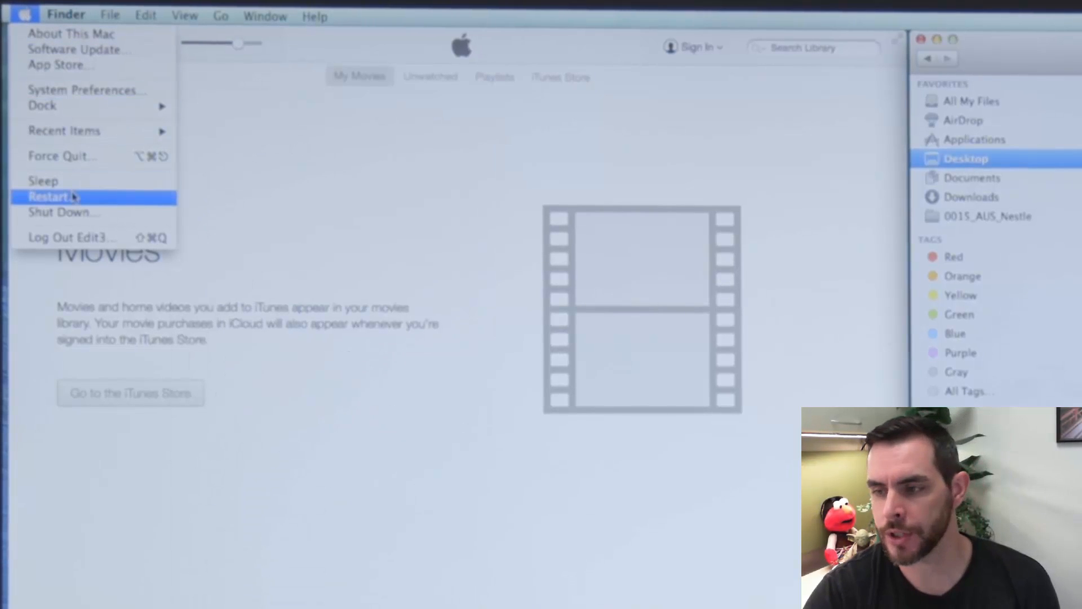
click(49, 196)
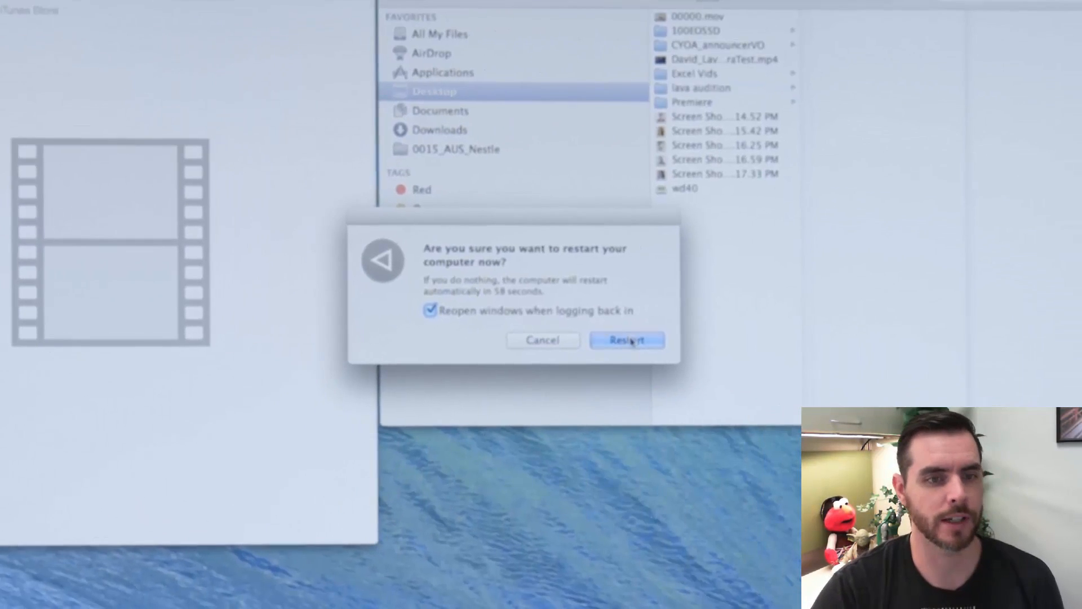
click(626, 339)
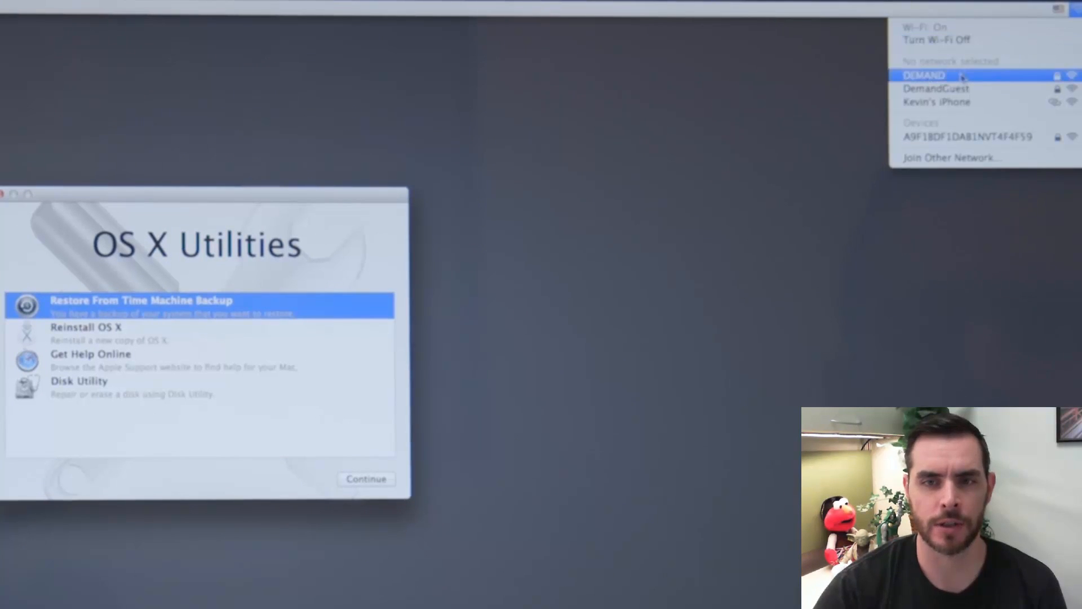
Step: Join the DemandGuest Wi-Fi network with its WPA password
click(938, 88)
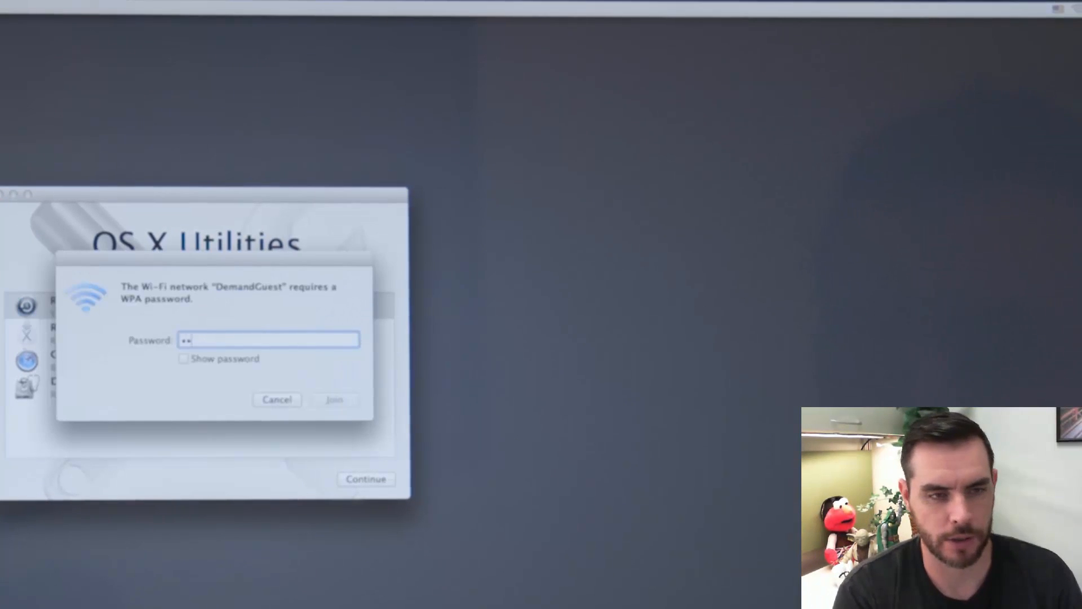
text(*)
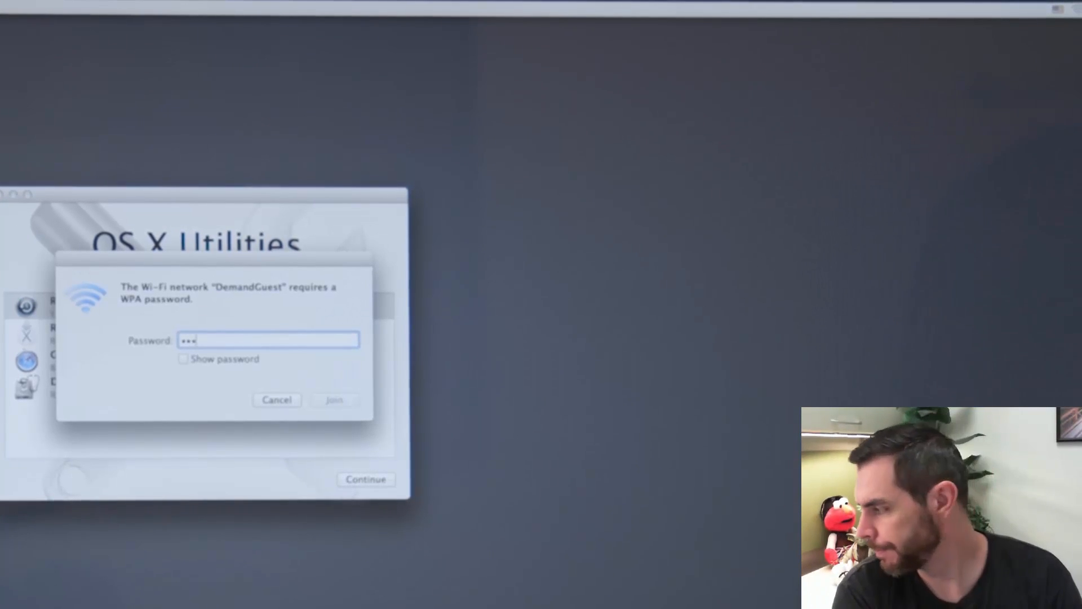
click(276, 400)
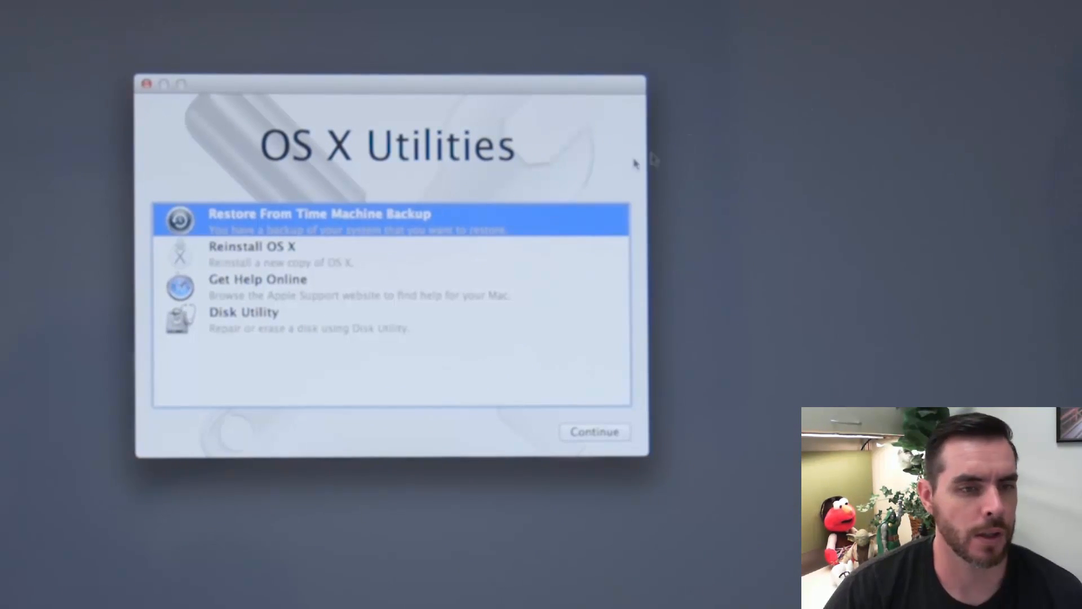
Step: Start Reinstall OS X and agree to Apple eligibility verification
click(253, 246)
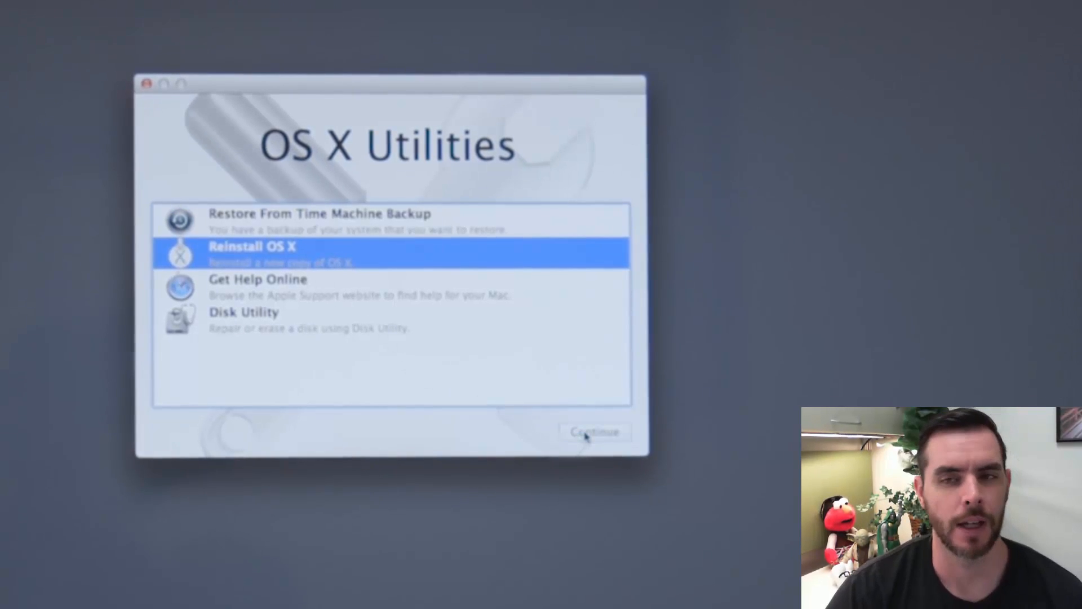
click(594, 431)
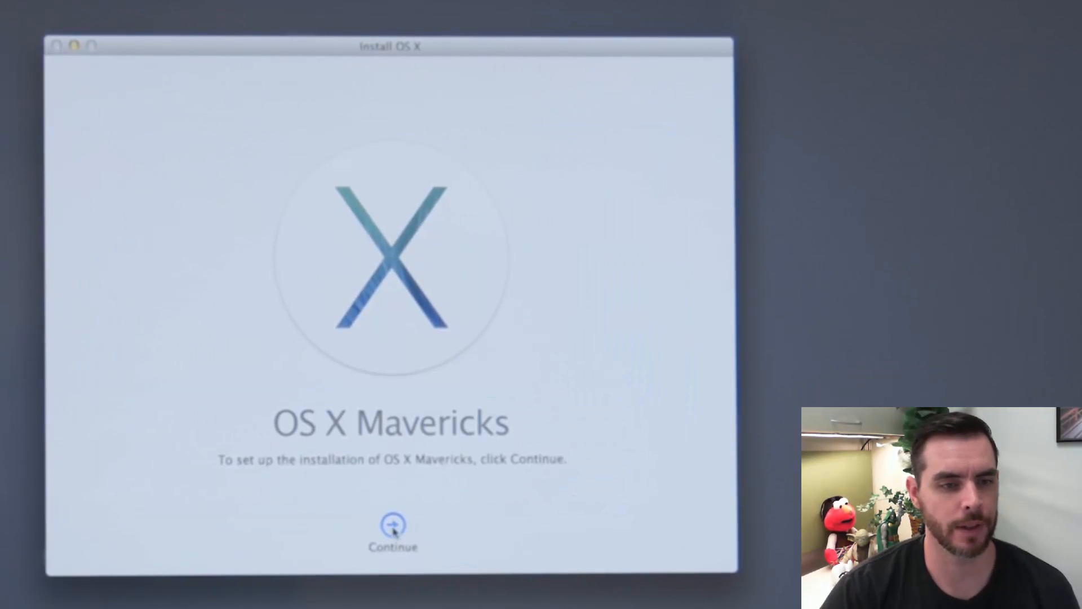
click(393, 529)
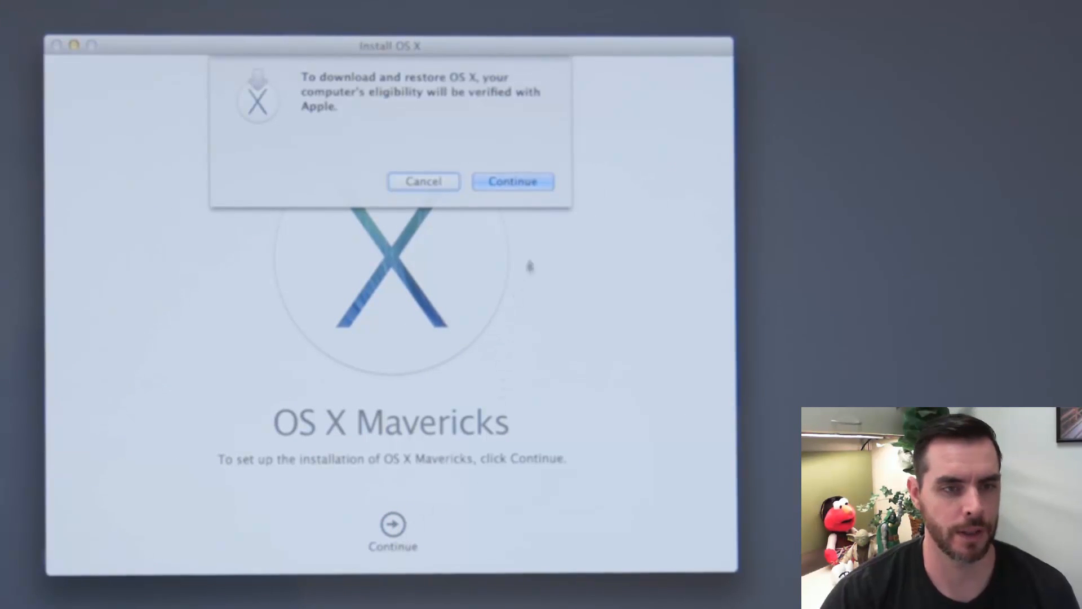
click(513, 181)
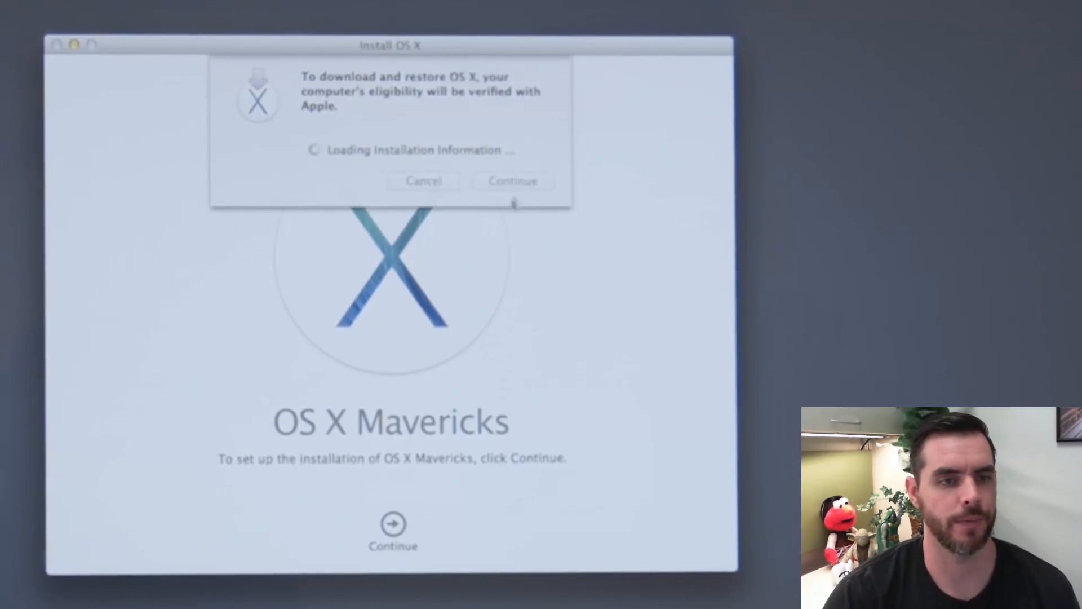
mouse_move(514, 273)
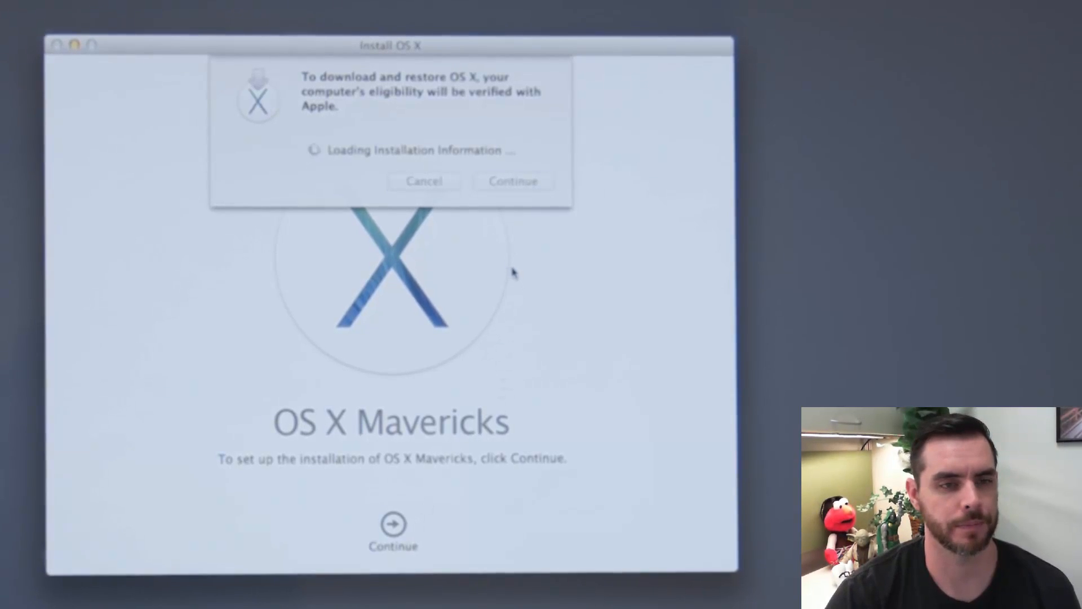
Step: Accept the OS X software license agreement
click(393, 529)
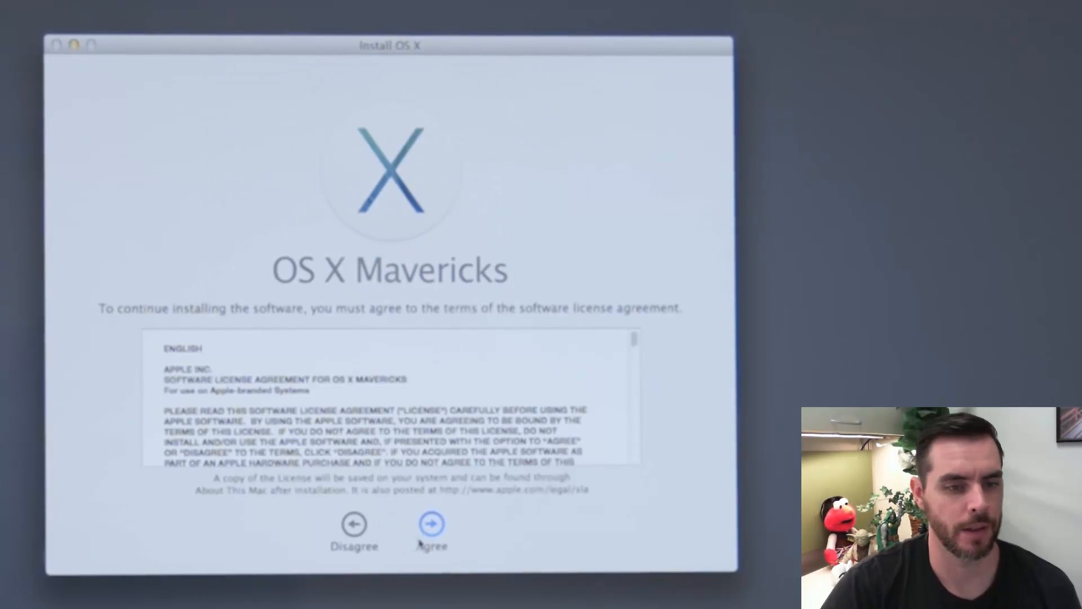
click(430, 524)
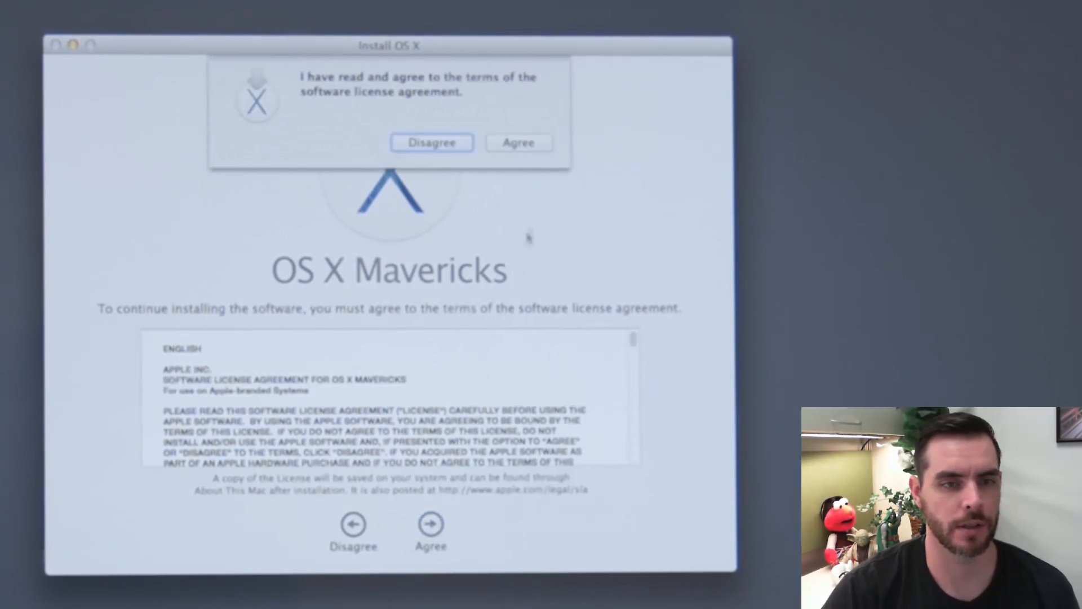
click(518, 142)
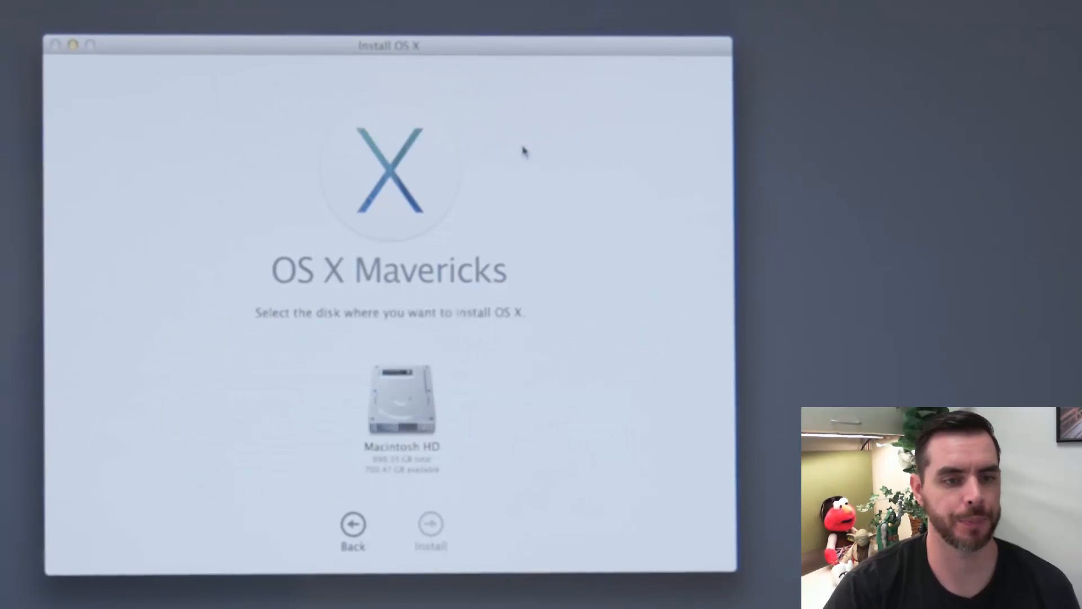
mouse_move(474, 366)
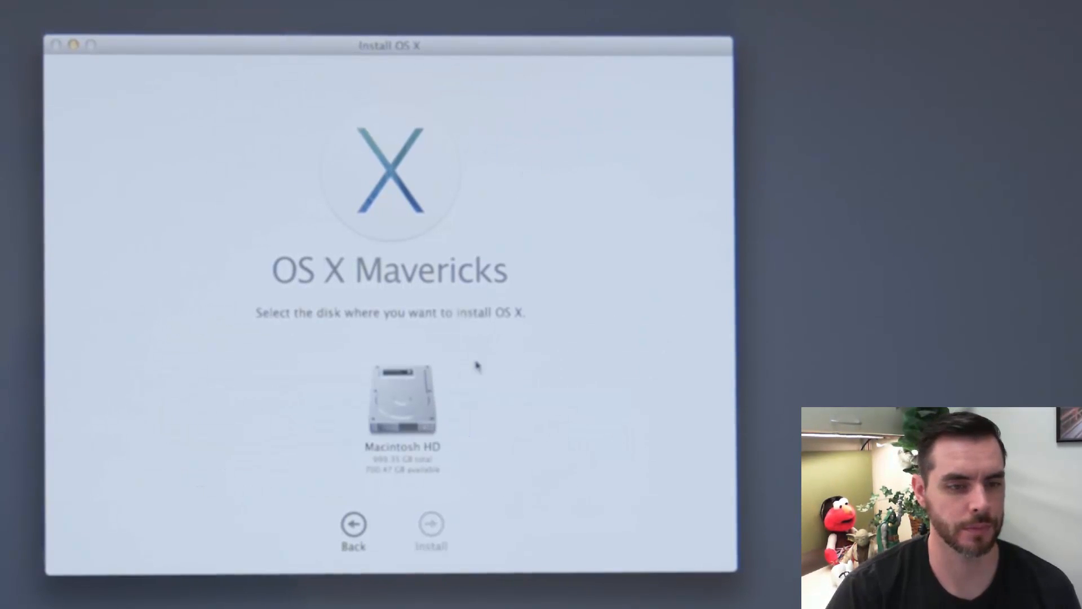
Step: Install onto Macintosh HD and sign in with the Apple ID
click(402, 403)
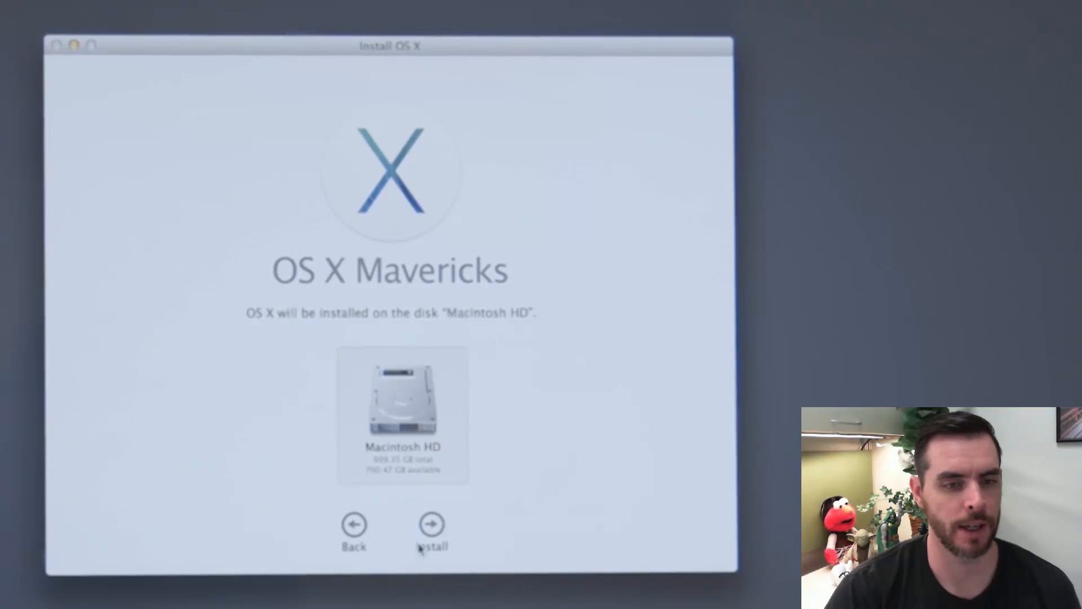
click(431, 525)
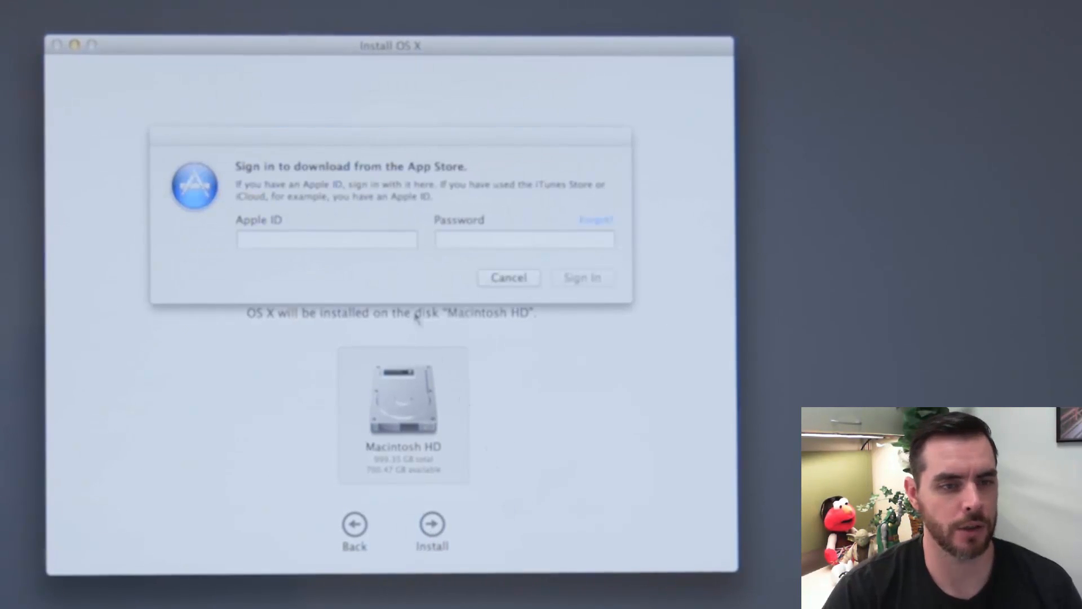
click(326, 240)
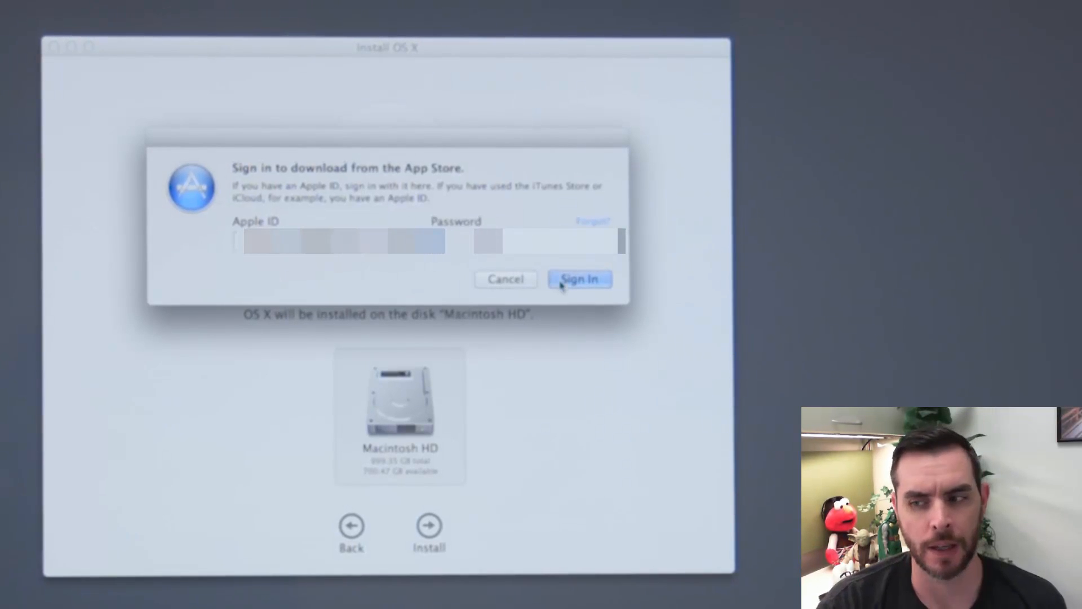
click(580, 279)
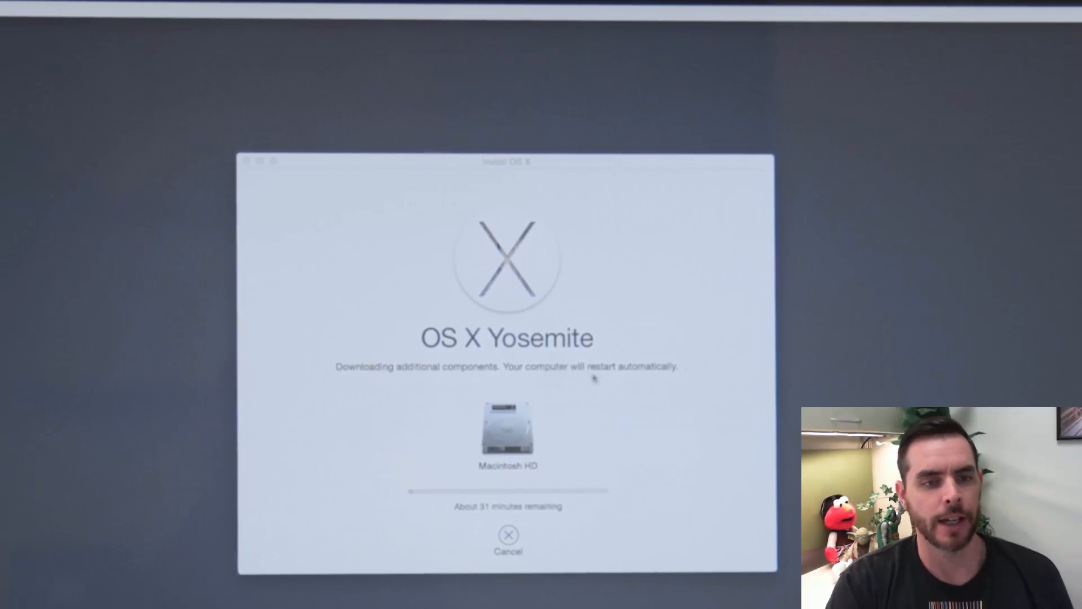
mouse_move(639, 385)
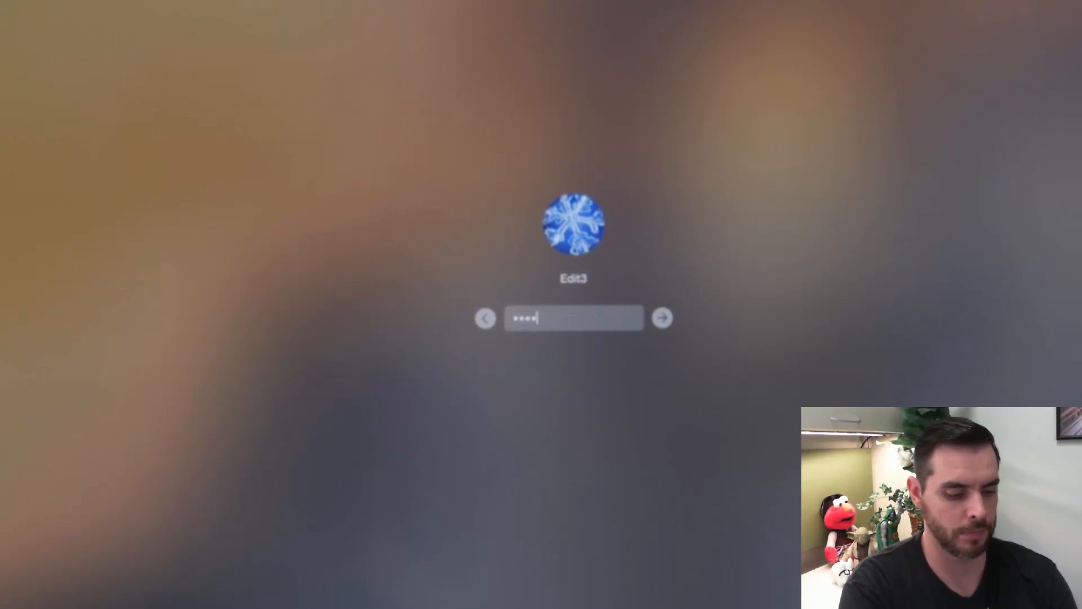
Step: Enter the Edit3 account password and log in
text(password)
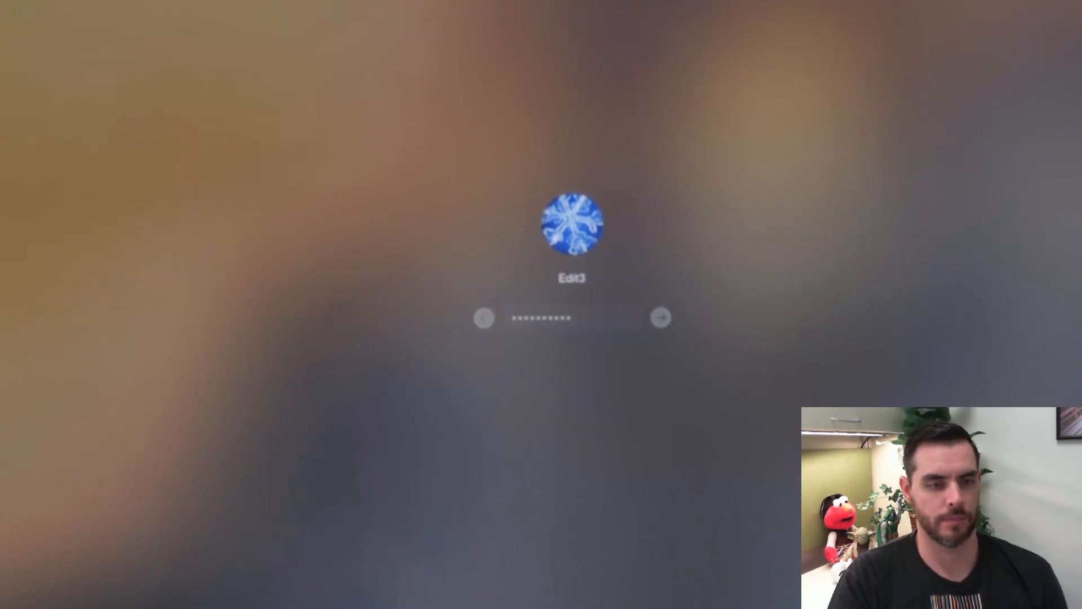
click(659, 316)
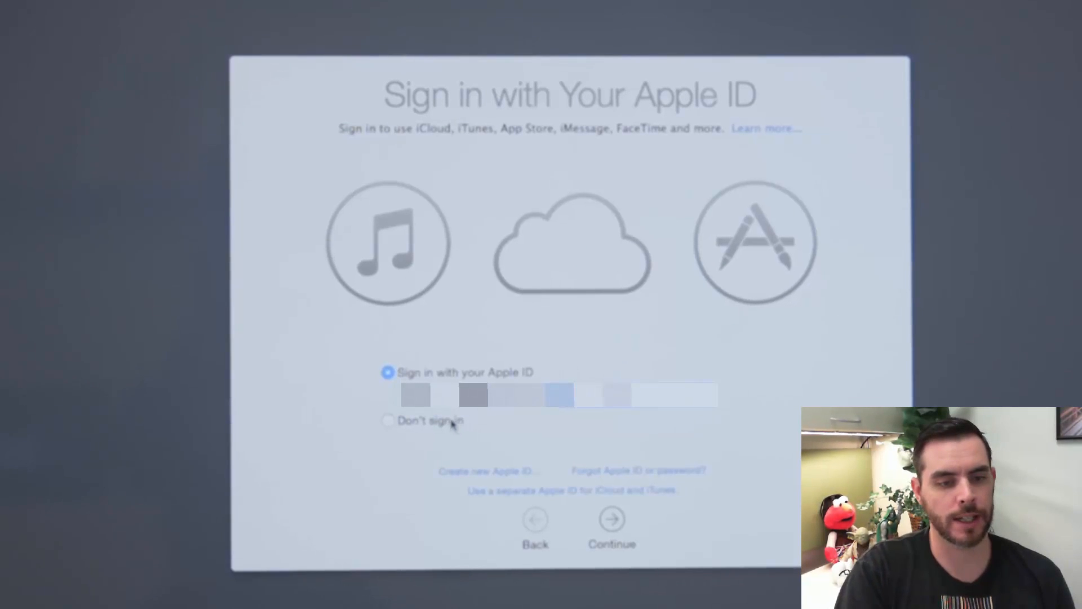
Step: Choose Don't sign in, confirm Skip, and continue past Diagnostics & Usage unchecked
click(388, 419)
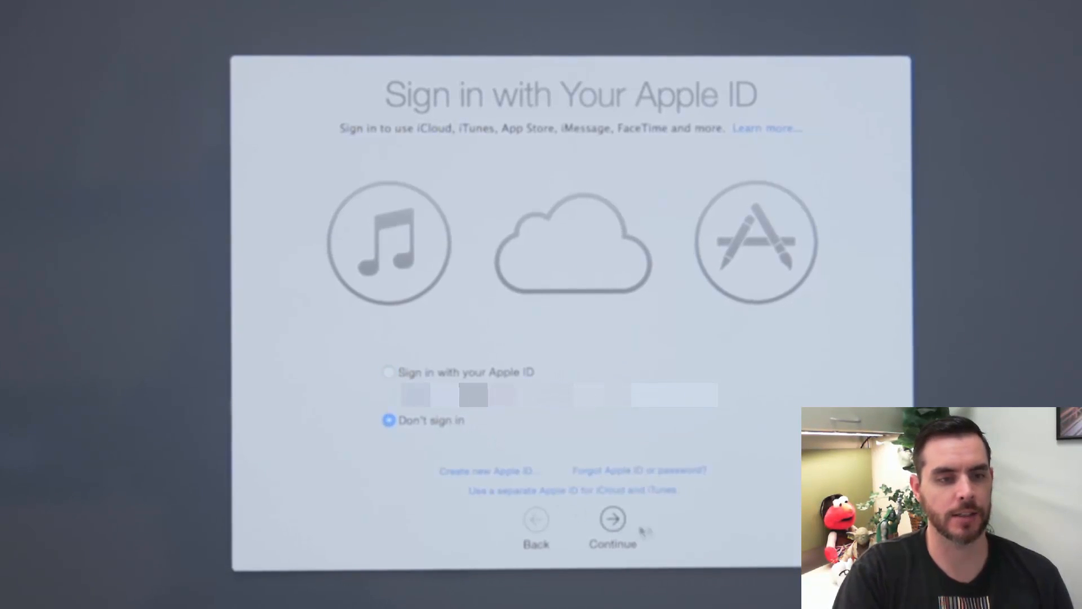
click(612, 519)
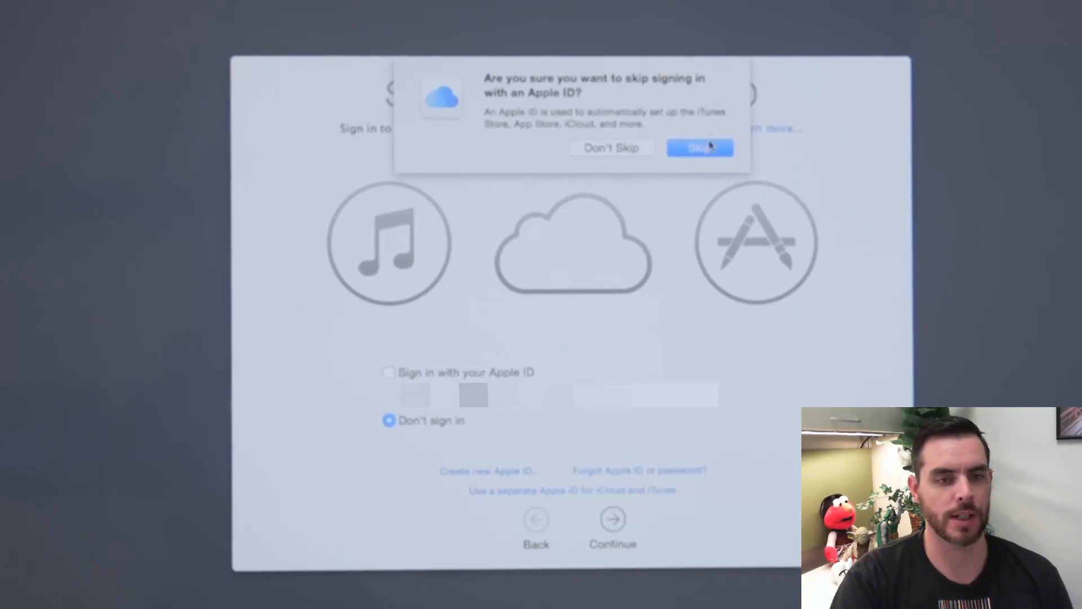
click(700, 147)
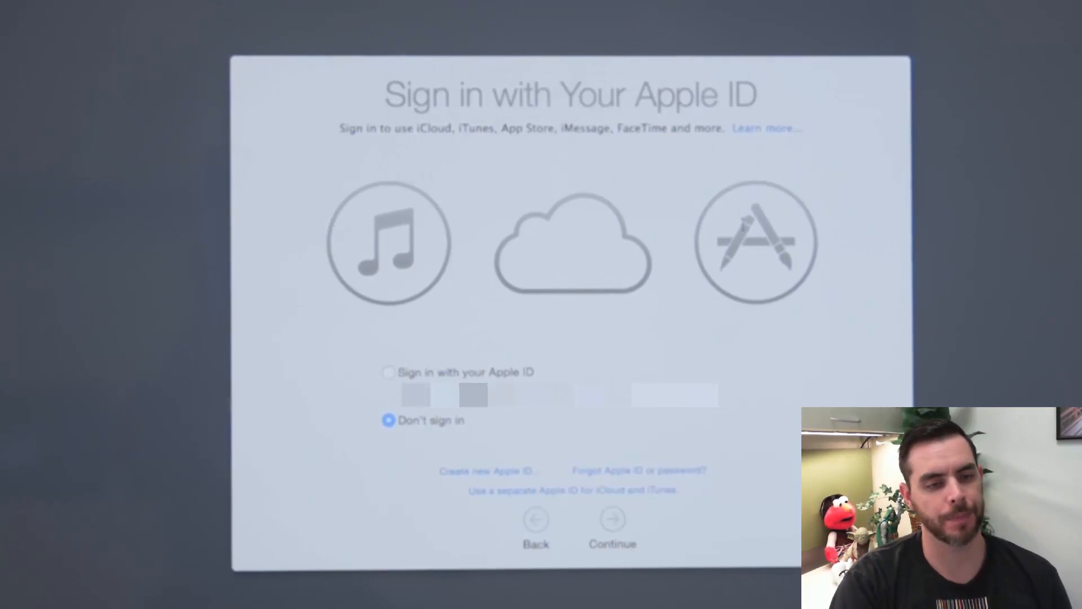
click(612, 519)
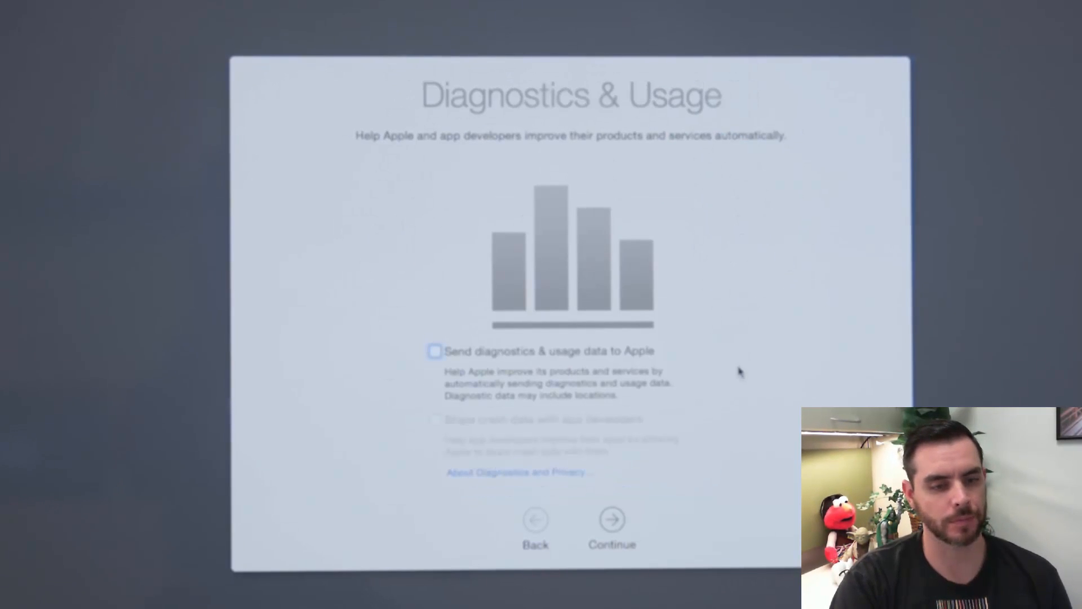
click(610, 519)
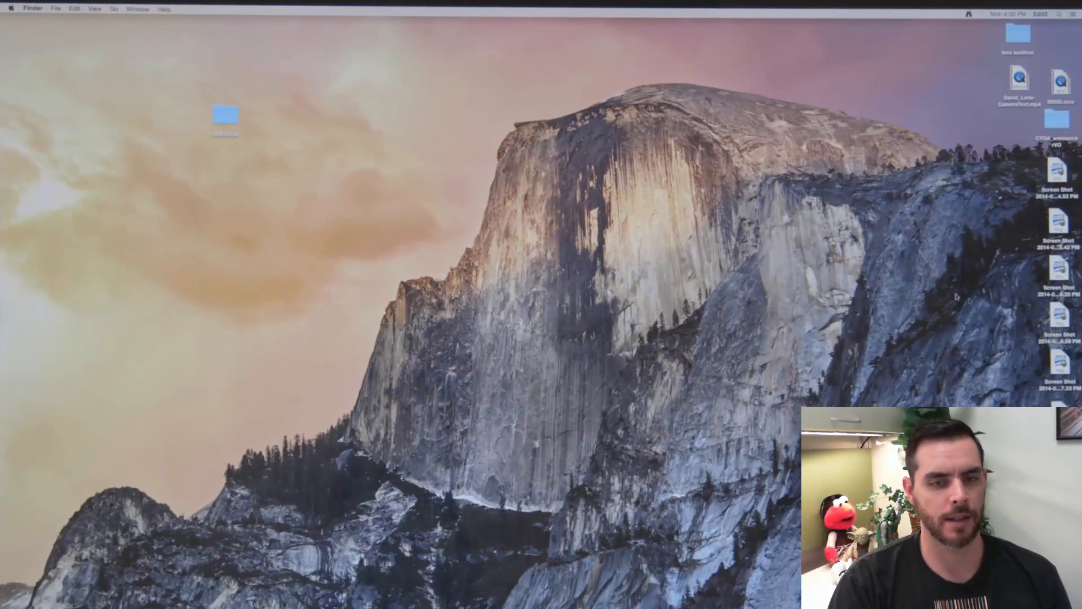
mouse_move(1004, 401)
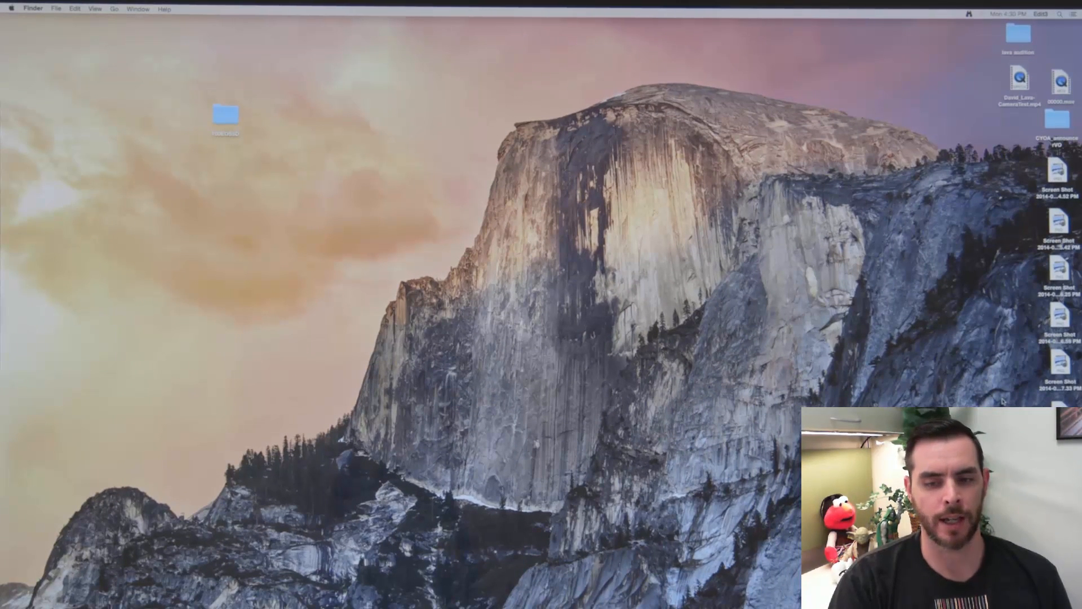